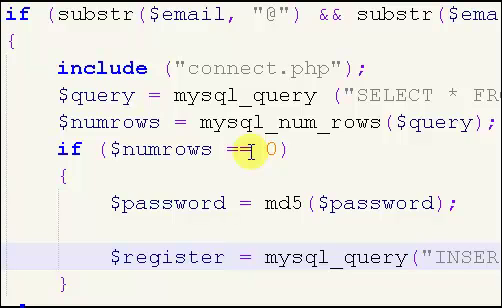
Enter username nick with matching passwords on the register.php form
scroll("down", 3)
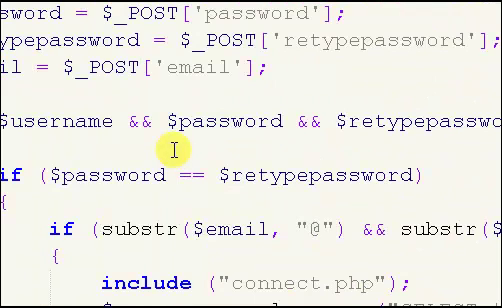
mouse_move(180, 180)
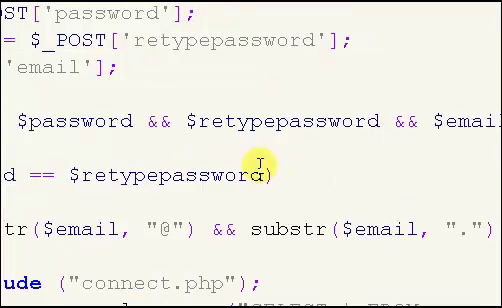
scroll("down", 3)
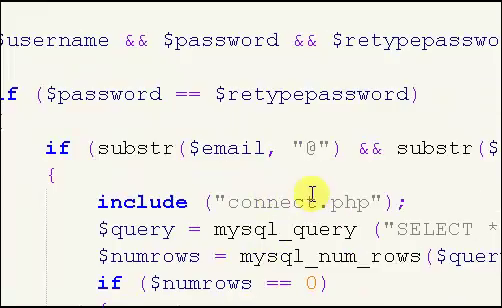
scroll("down", 3)
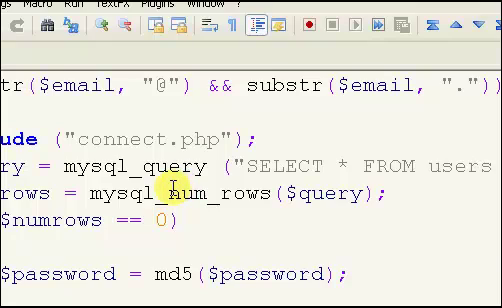
scroll("down", 3)
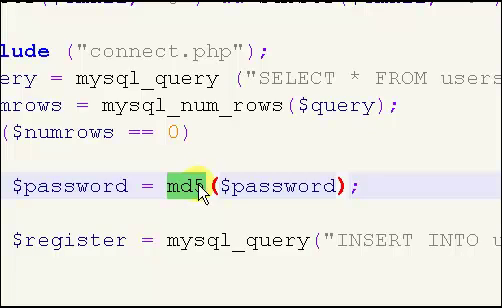
scroll("down", 3)
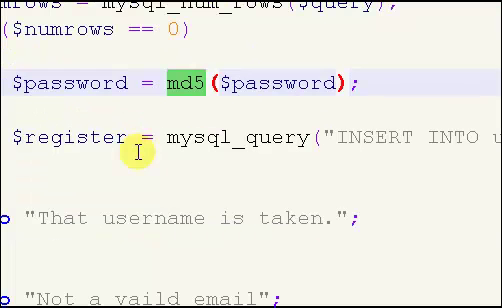
scroll("right", 3)
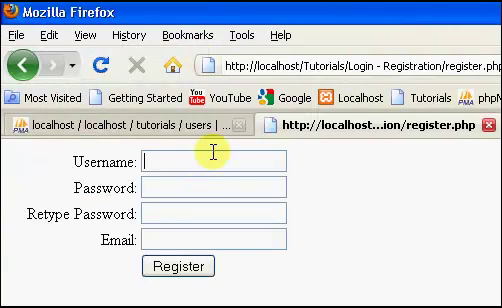
type("nick")
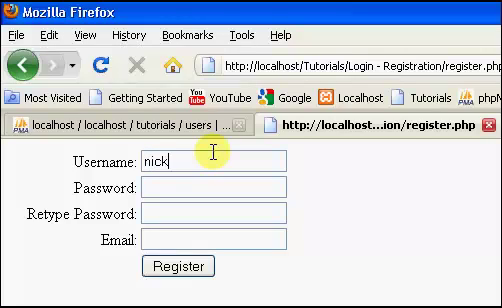
type("••••")
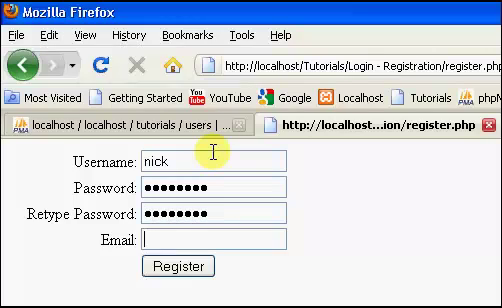
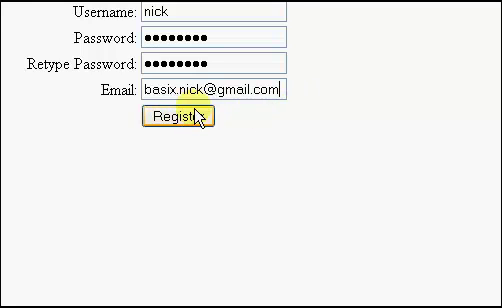
left_click(180, 120)
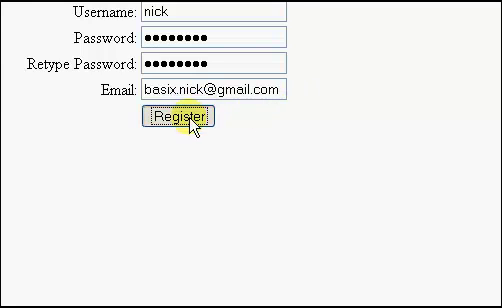
left_click(178, 120)
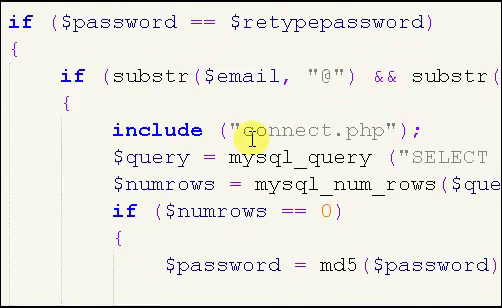
Scroll register.php to the substr() email check to swap "@" and $email
scroll("up", 3)
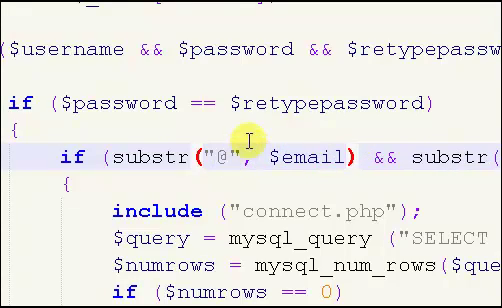
scroll("right", 3)
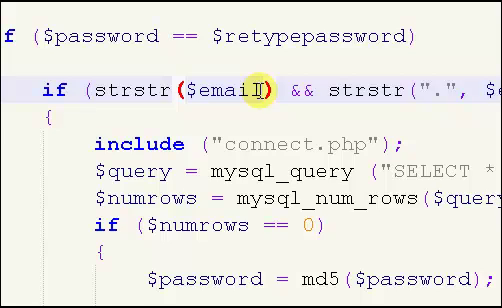
Rewrite the email check as strstr($email, "@") and review the else branches
type(", \"@\"")
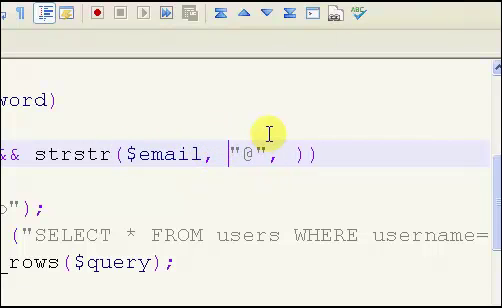
scroll("down", 3)
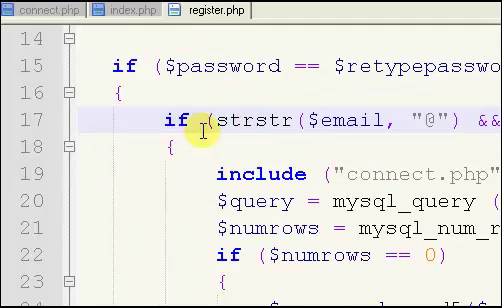
scroll("down", 3)
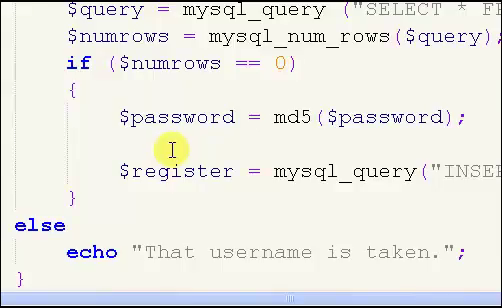
scroll("down", 3)
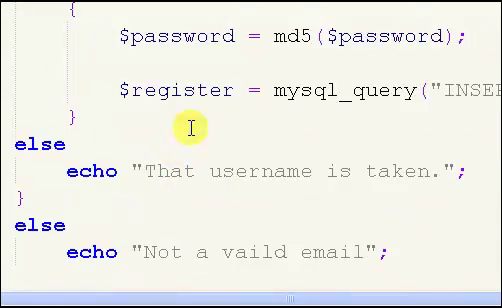
scroll("up", 3)
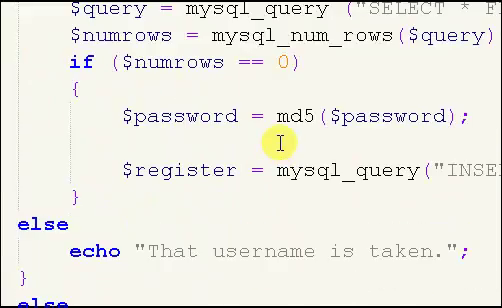
scroll("right", 3)
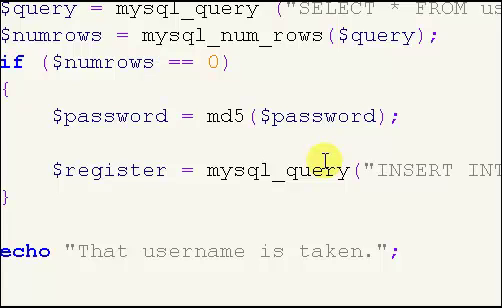
Add VALUES so the query reads INSERT INTO users VALUES ()
scroll("right", 3)
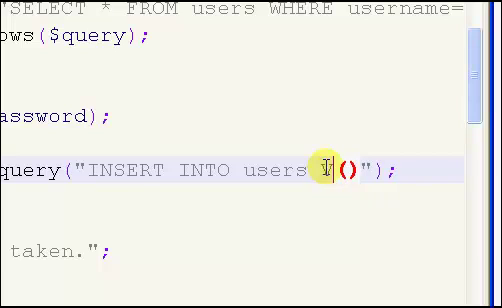
type("VALUES")
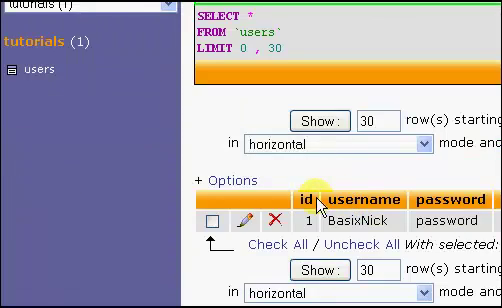
scroll("down", 3)
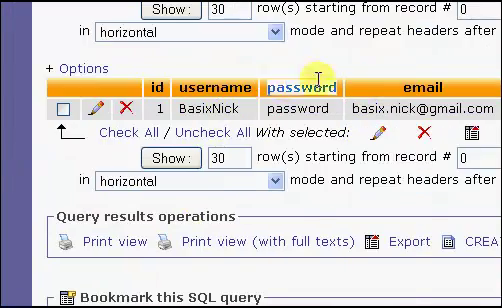
scroll("up", 3)
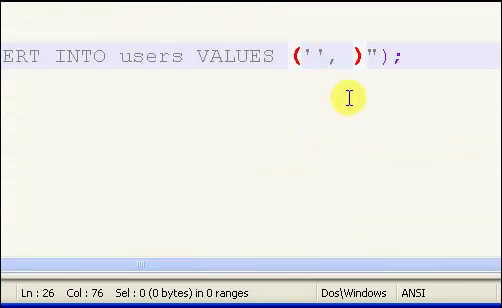
Fill the INSERT values with '', '$username', '$password', '$email'
type("''")
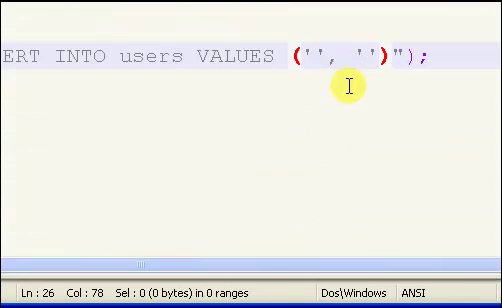
type("$use")
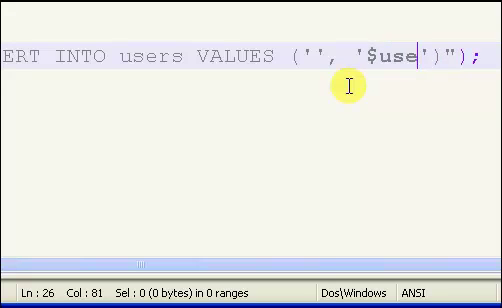
type("rname',")
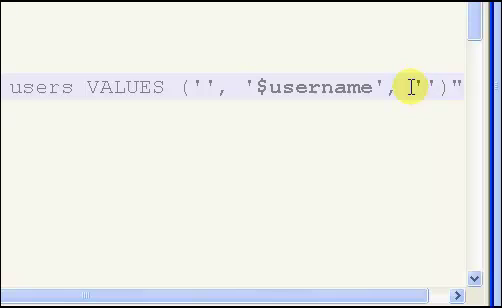
type("$passwo")
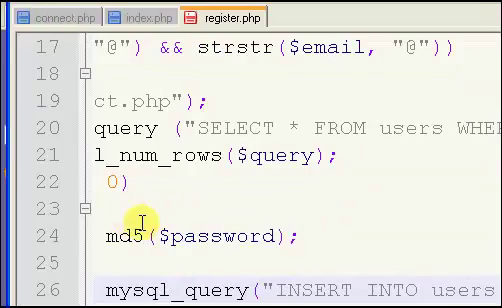
scroll("down", 3)
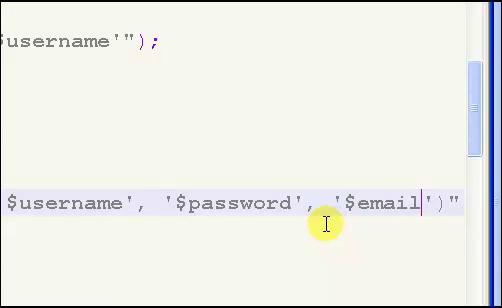
scroll("down", 3)
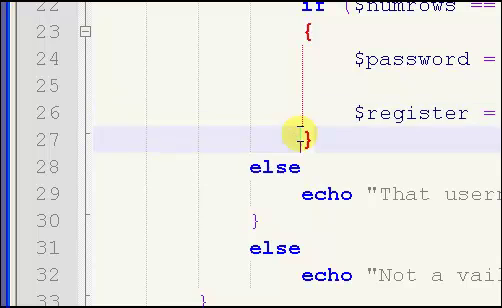
Add an echo "You have been registered" message after the insert query
scroll("right", 3)
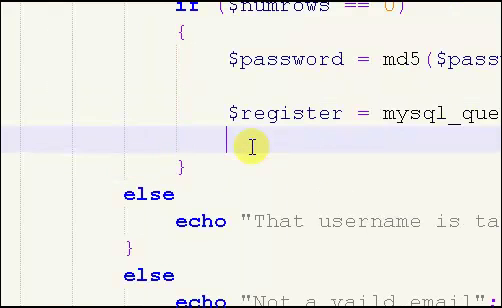
type("echo")
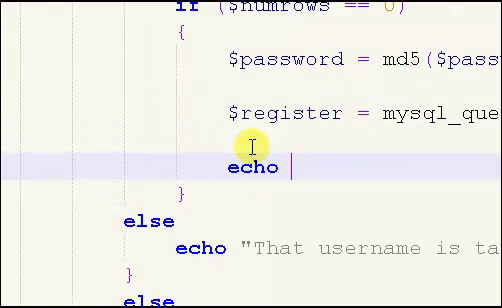
type("\"\";")
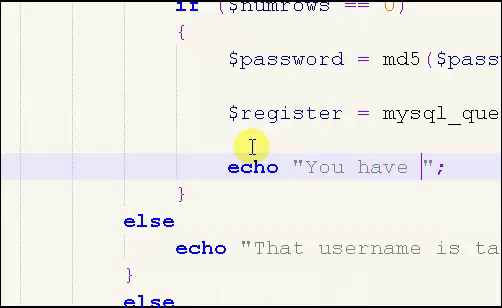
type("been r")
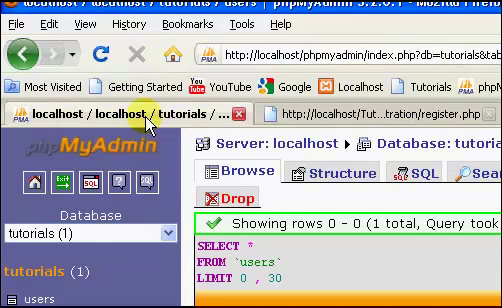
Log in to phpMyAdmin as root and reach the users table
scroll("down", 3)
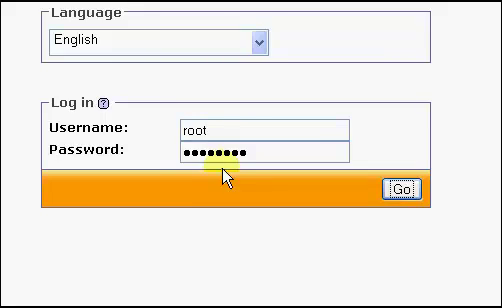
left_click(398, 190)
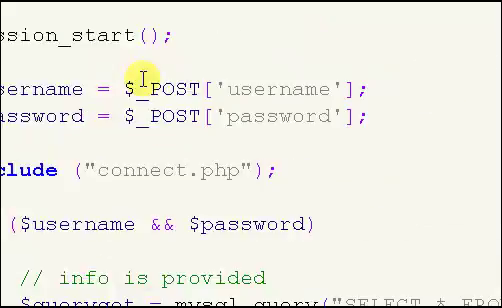
scroll("down", 3)
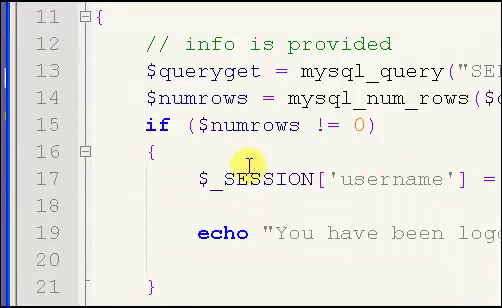
scroll("up", 3)
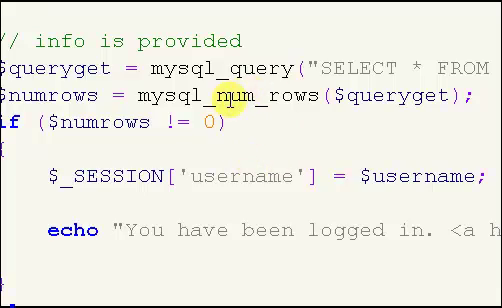
scroll("up", 3)
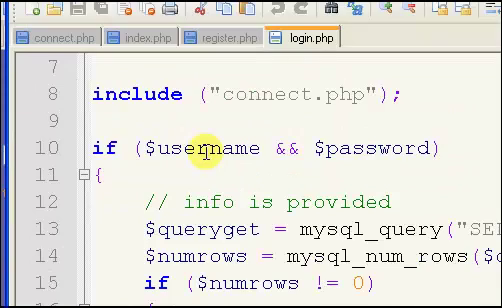
scroll("down", 3)
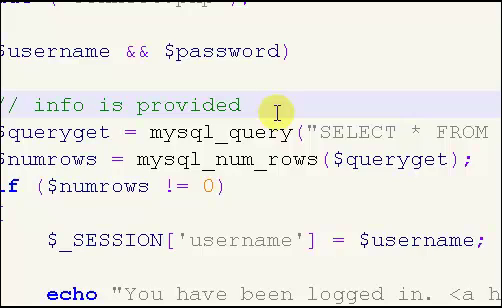
scroll("down", 3)
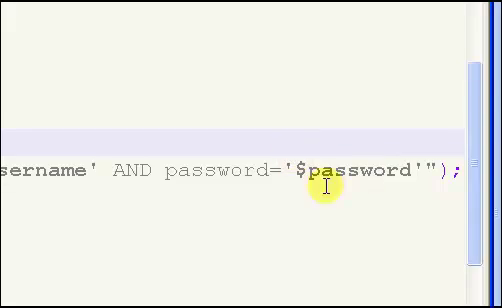
Add $password = md5($password); below the info-provided comment in login.php
scroll("up", 3)
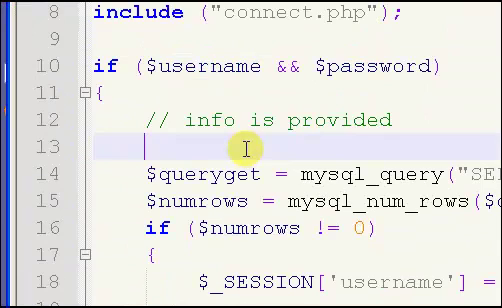
type("$")
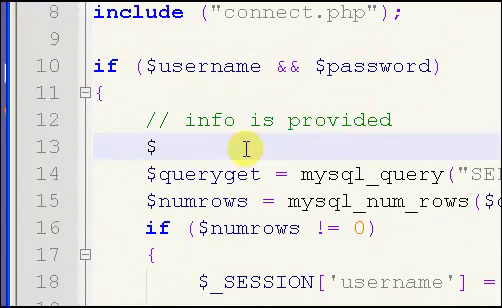
type("pass")
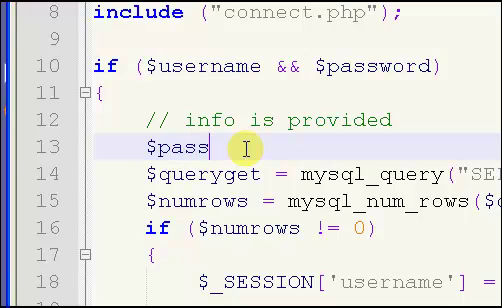
type("word = md5(")
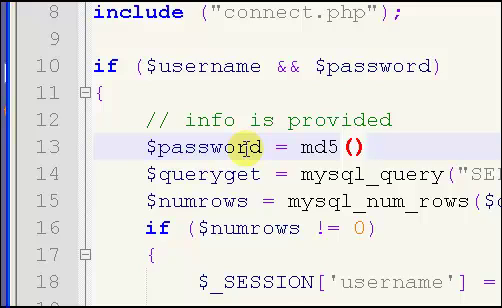
type(";")
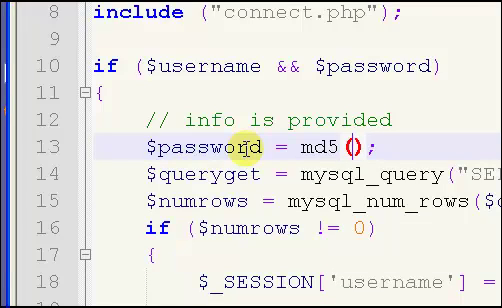
type("$password")
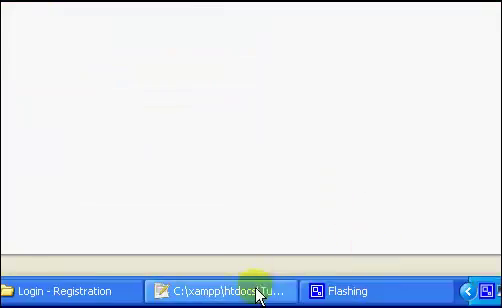
Log in as nick in Firefox and go to the members page welcoming nick
left_click(236, 290)
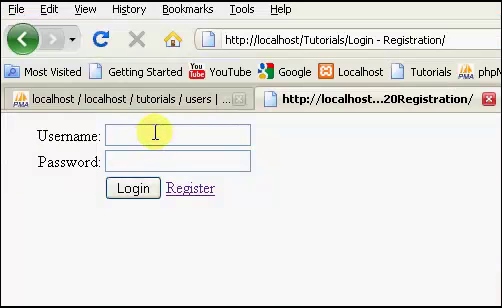
type("nick")
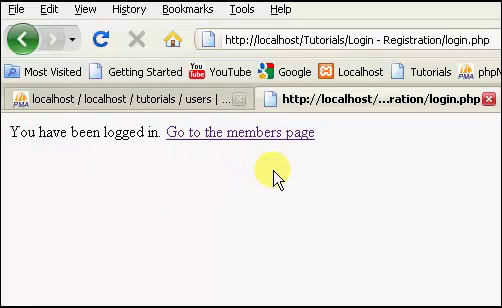
left_click(244, 130)
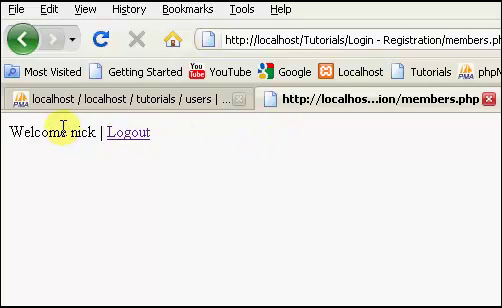